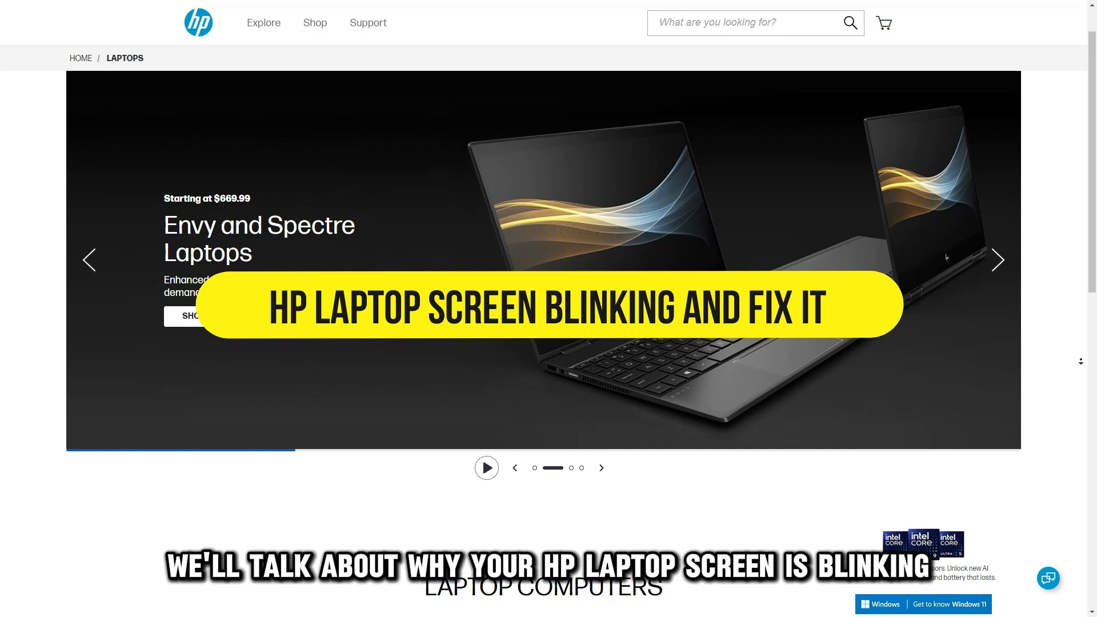
# - Start Update driver for the Intel(R) HD Graphics 630 under Display adapters
pyautogui.scroll(-3)
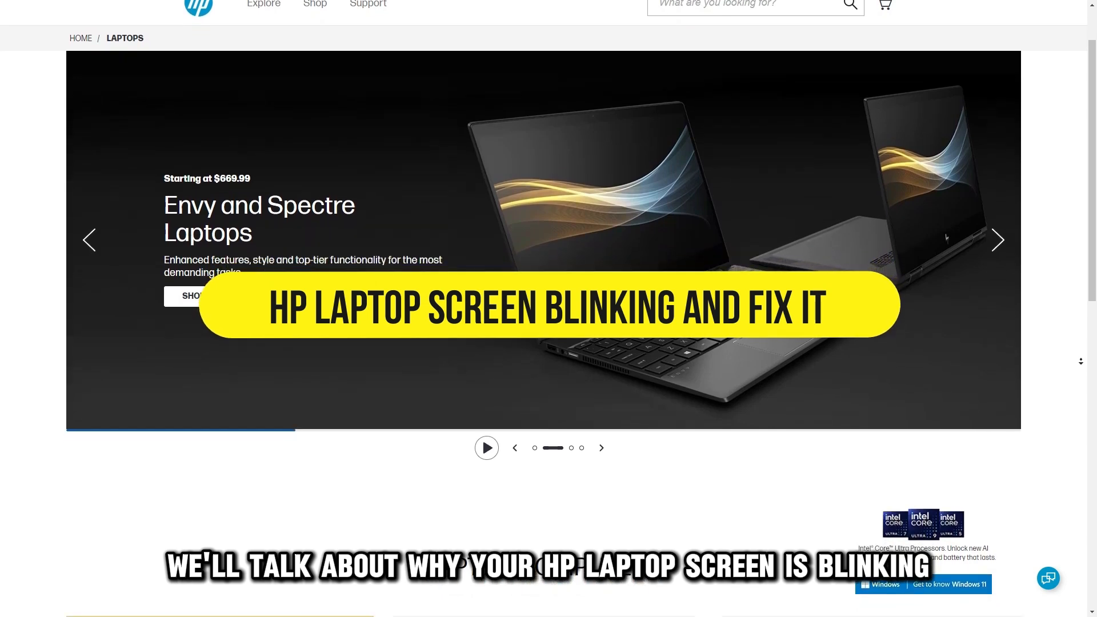
pyautogui.scroll(-3)
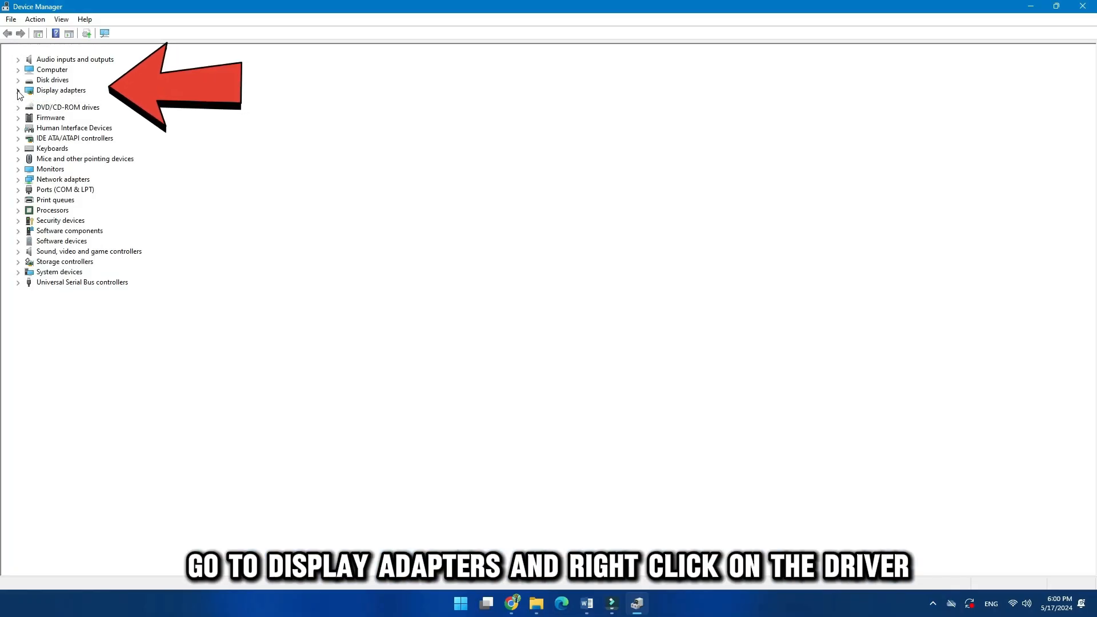
pyautogui.rightClick(76, 101)
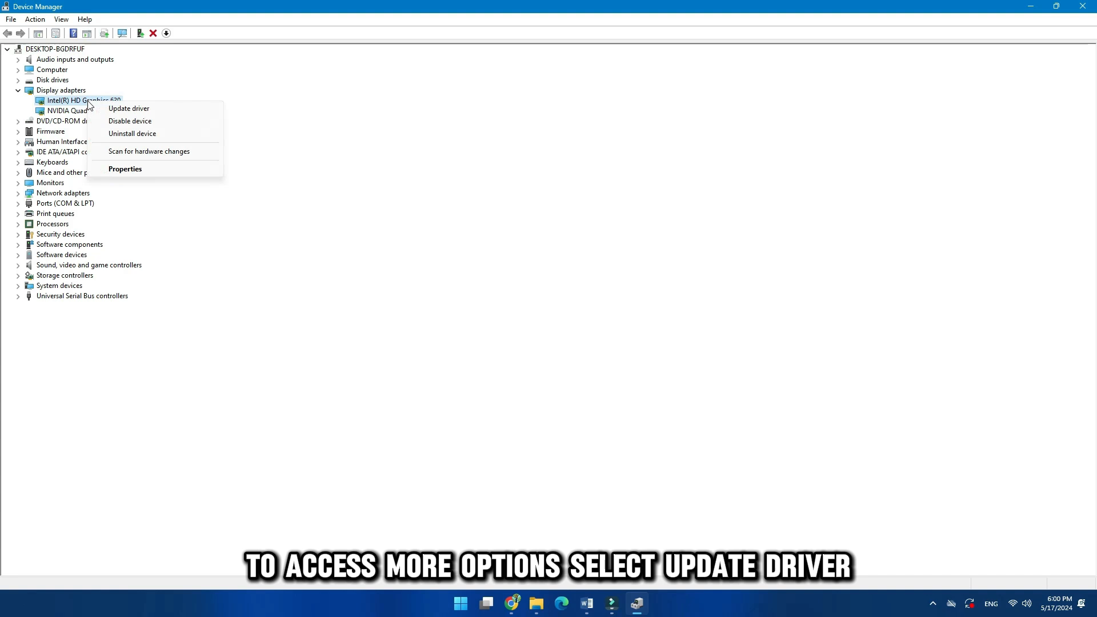
pyautogui.click(128, 108)
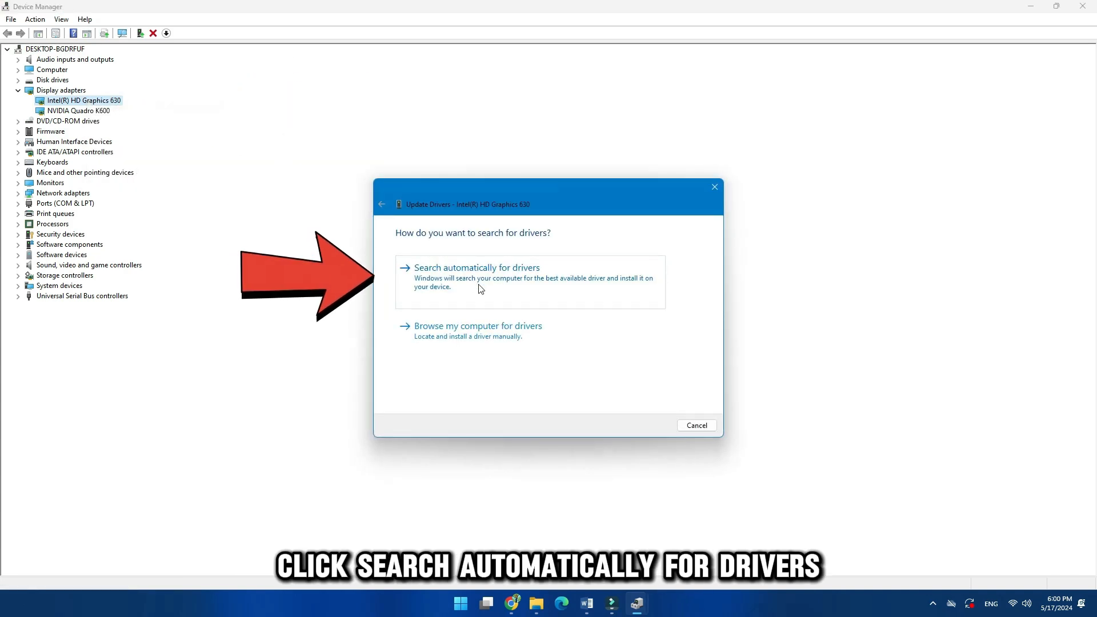
# - Let Windows search automatically for the best Intel HD Graphics 630 driver
pyautogui.click(475, 267)
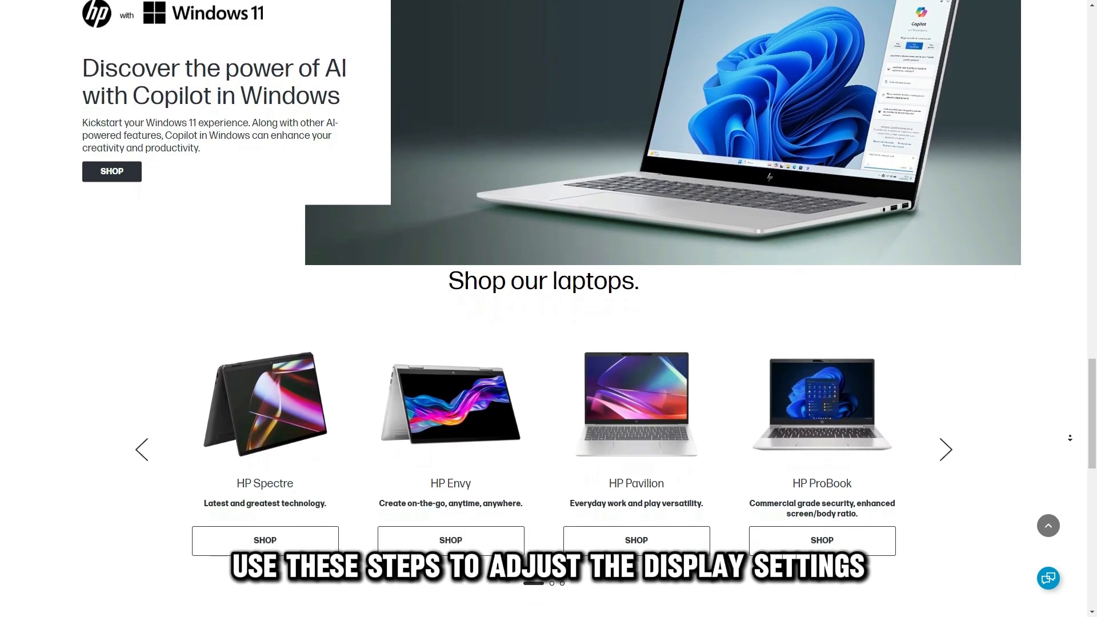
# - Reach Settings > System > Display > Advanced display from the Start menu
pyautogui.click(499, 603)
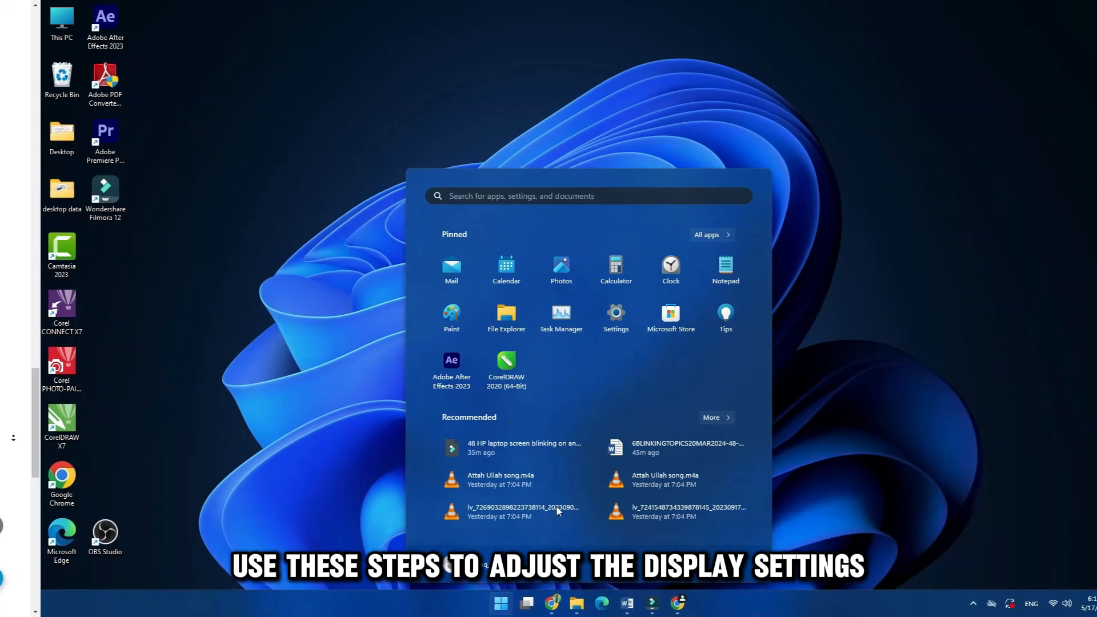
pyautogui.click(614, 313)
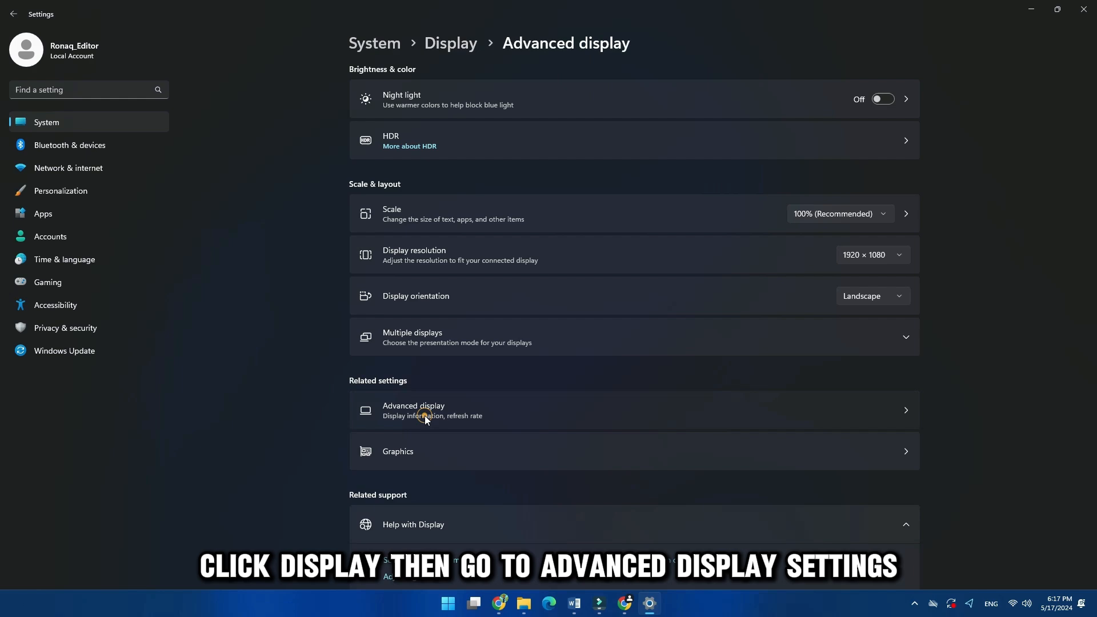
pyautogui.click(413, 410)
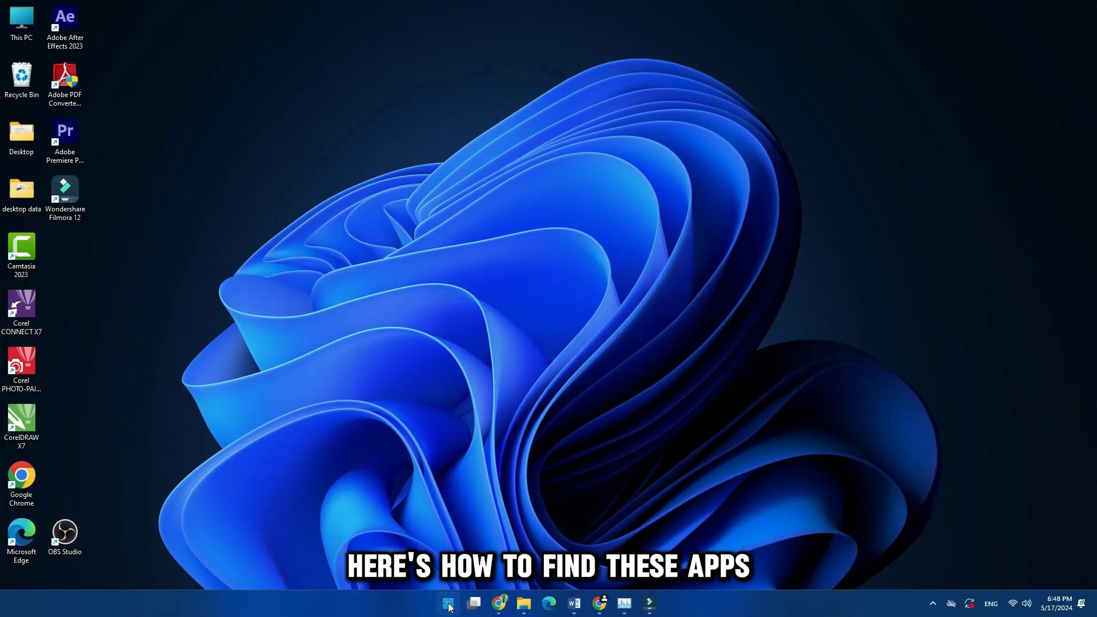
# - In Settings > Apps > Installed apps, bring up Uninstall for CorelDRAW Graphics Suite X7
pyautogui.click(446, 603)
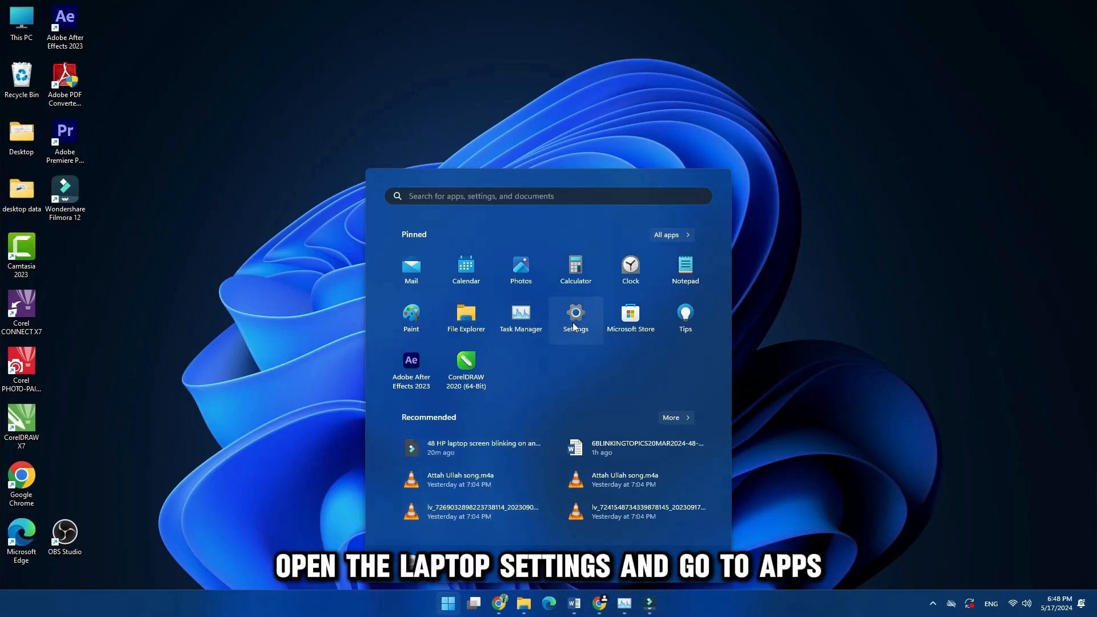
pyautogui.click(575, 315)
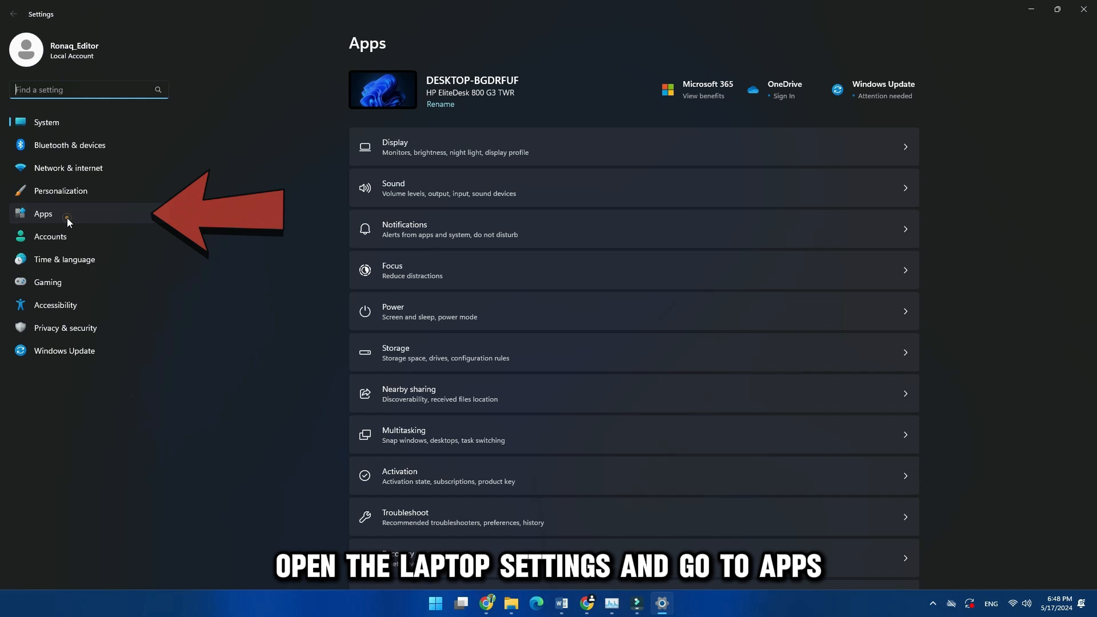
pyautogui.click(42, 214)
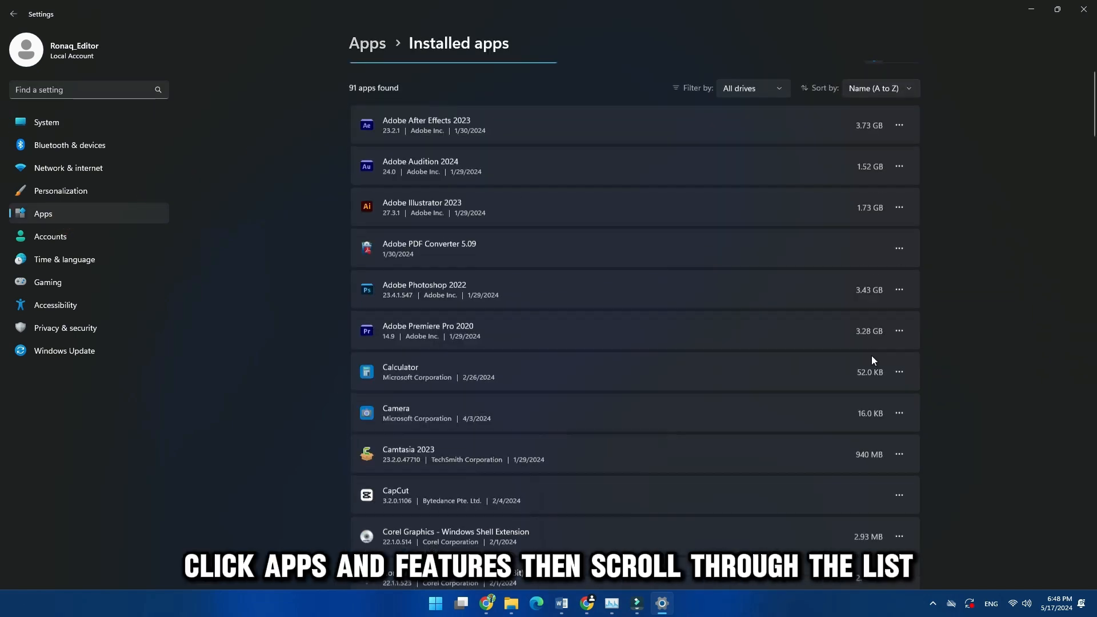
pyautogui.scroll(-3)
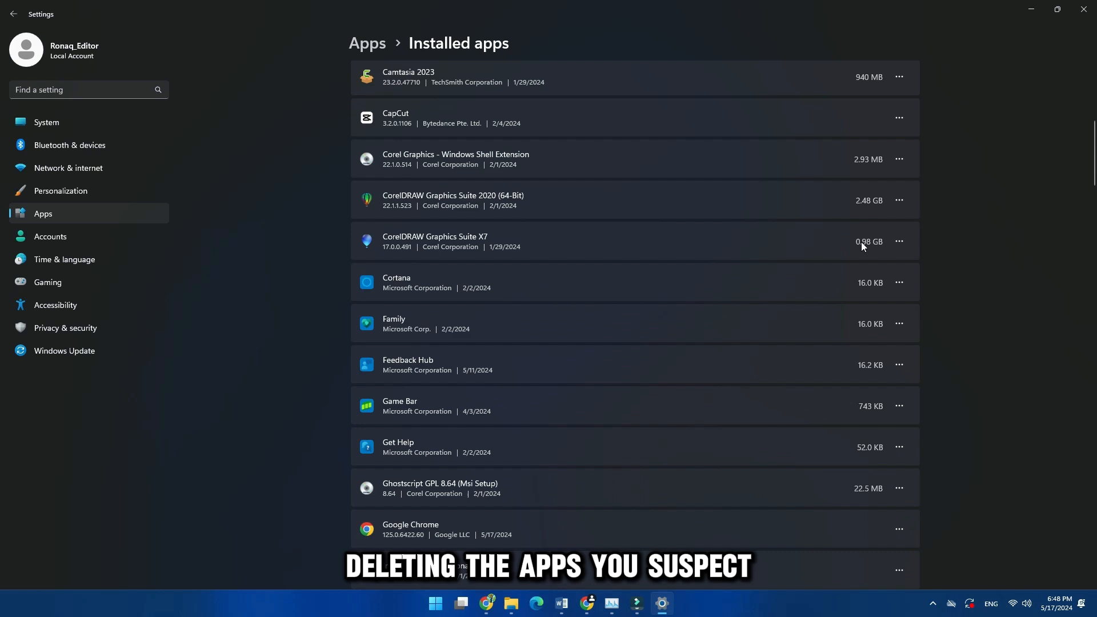
pyautogui.click(898, 282)
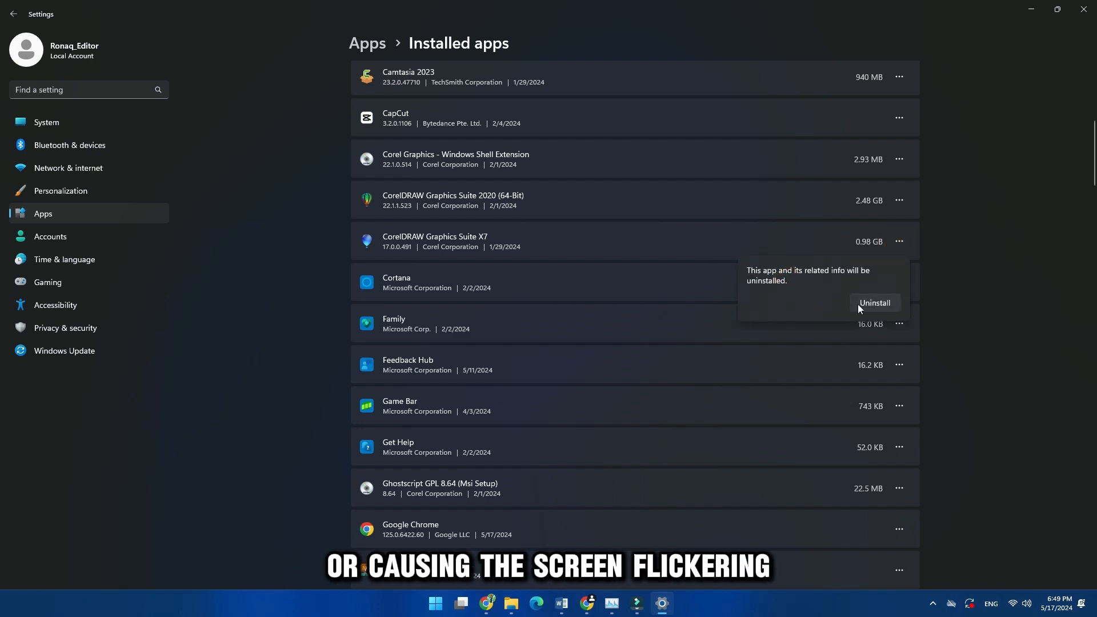